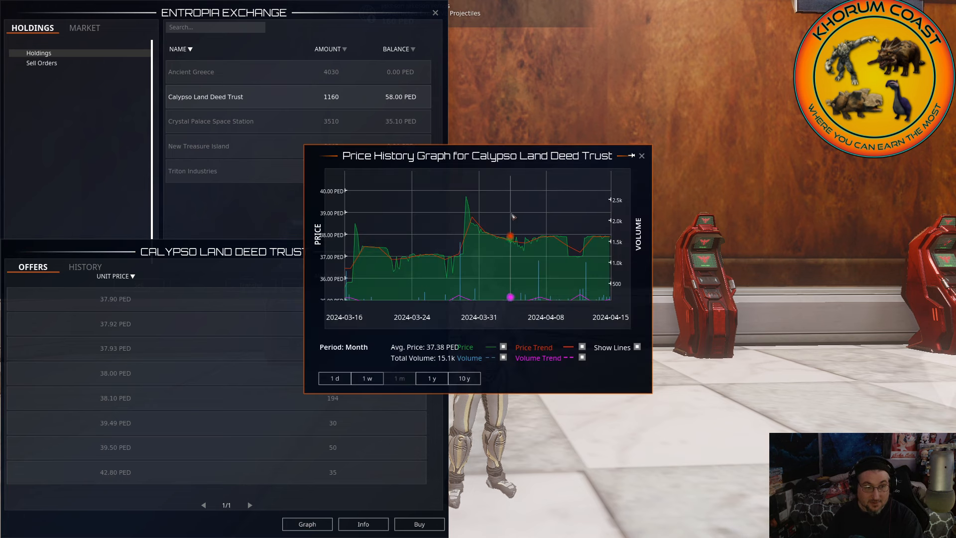
mouse_move(363, 388)
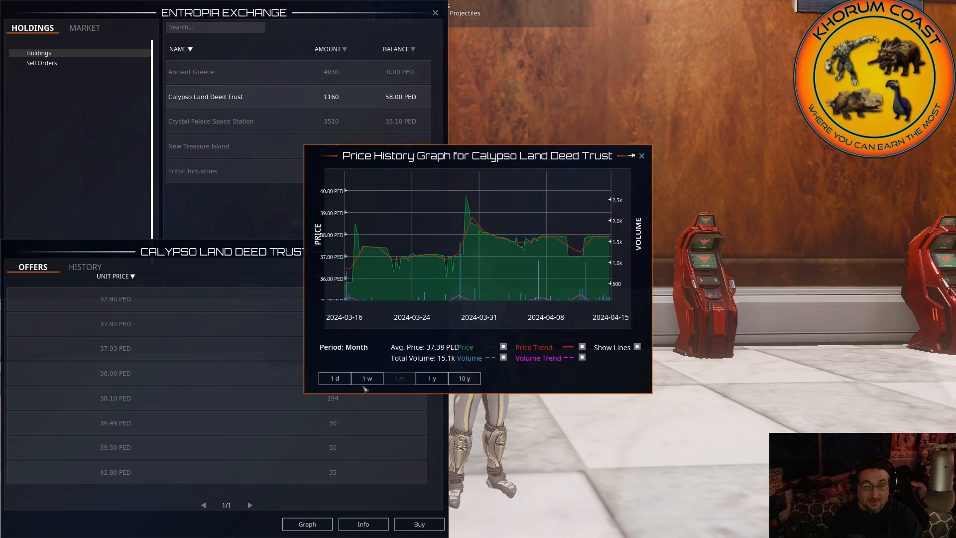
Switch the price history graph to the one-week period
click(366, 378)
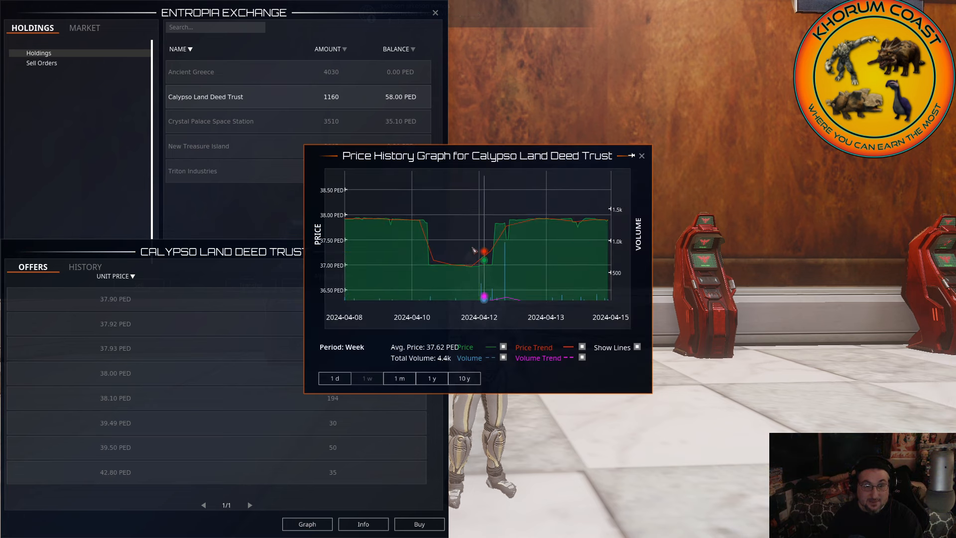
mouse_move(458, 260)
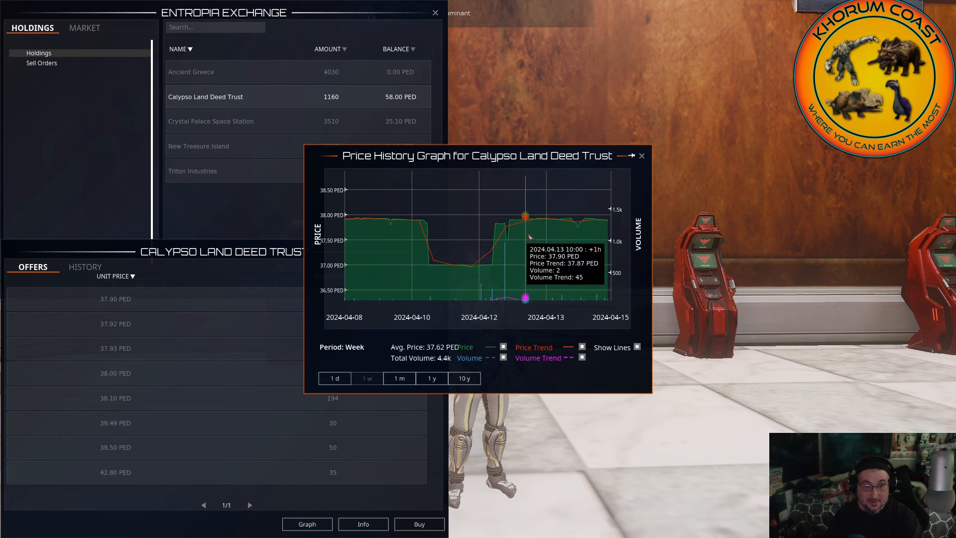
mouse_move(567, 234)
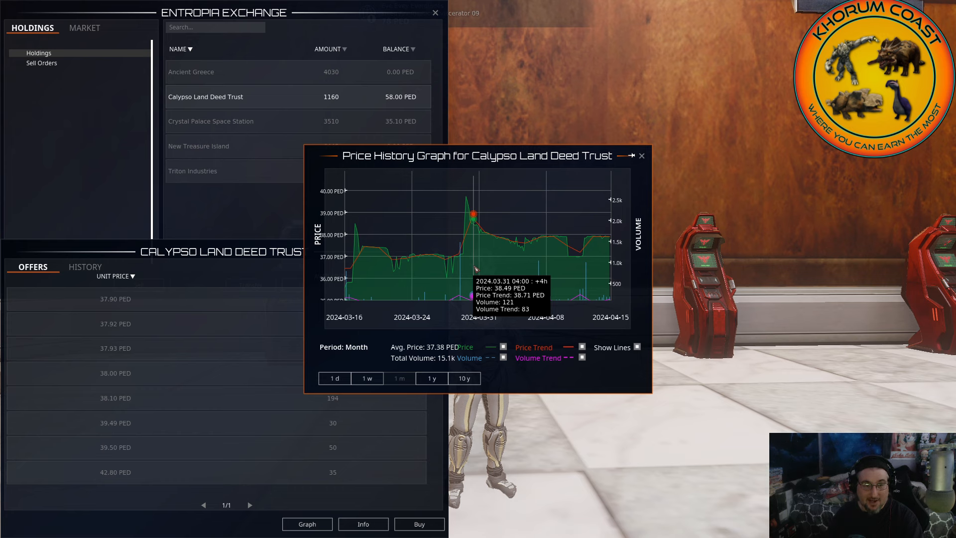
mouse_move(619, 280)
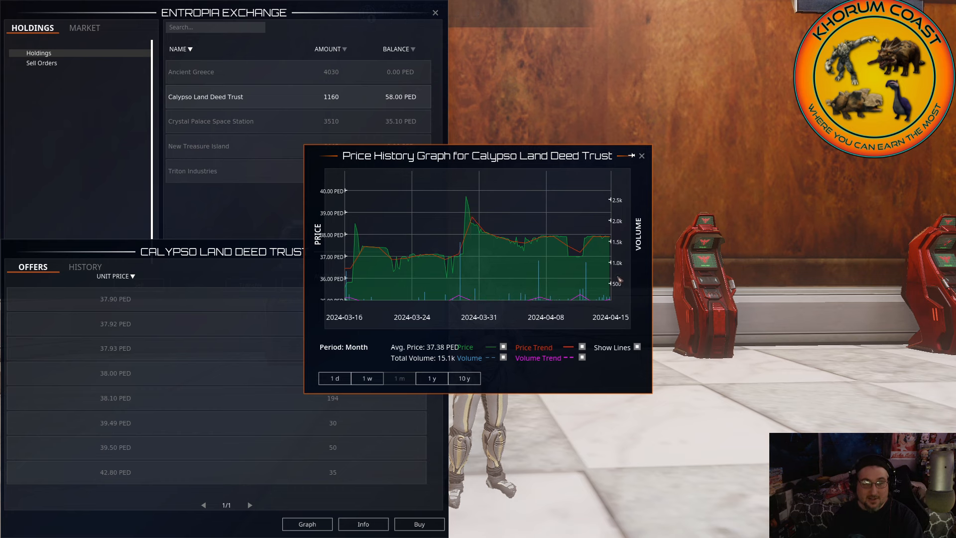
mouse_move(647, 179)
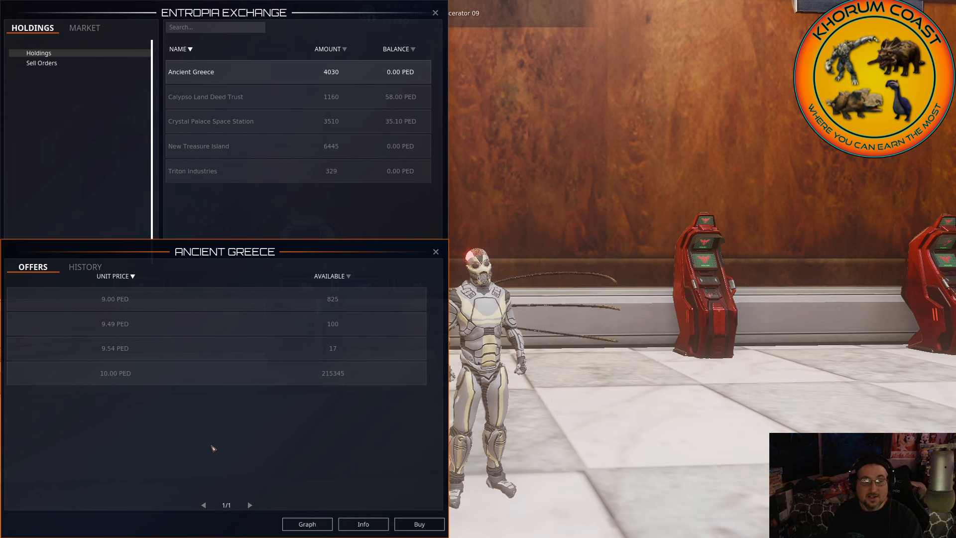
View New Treasure Island's one-year graph, then select Triton Industries in Holdings
click(198, 146)
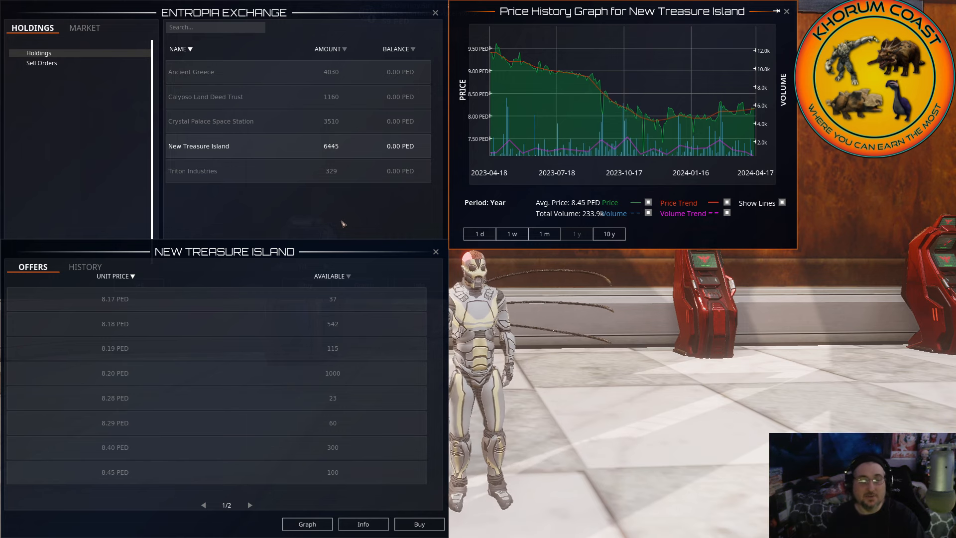
click(192, 171)
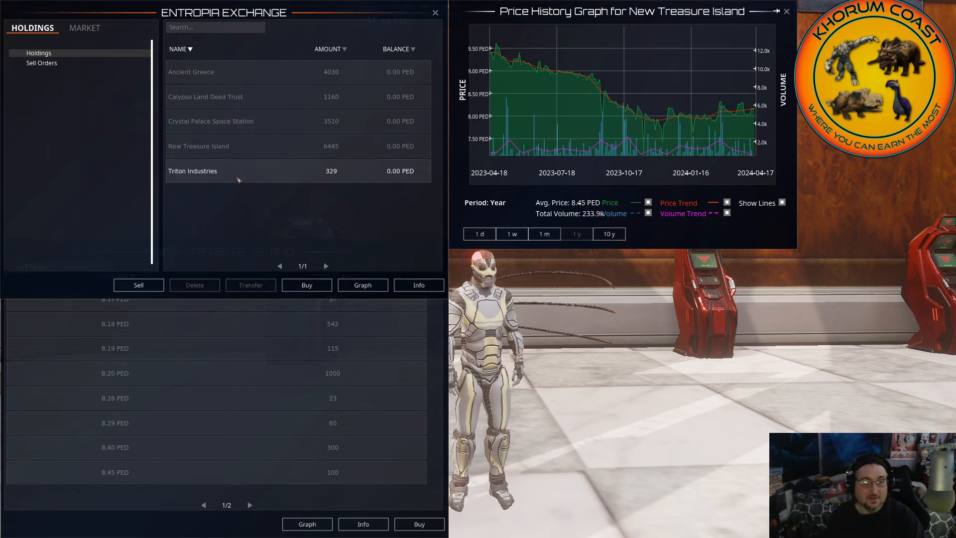